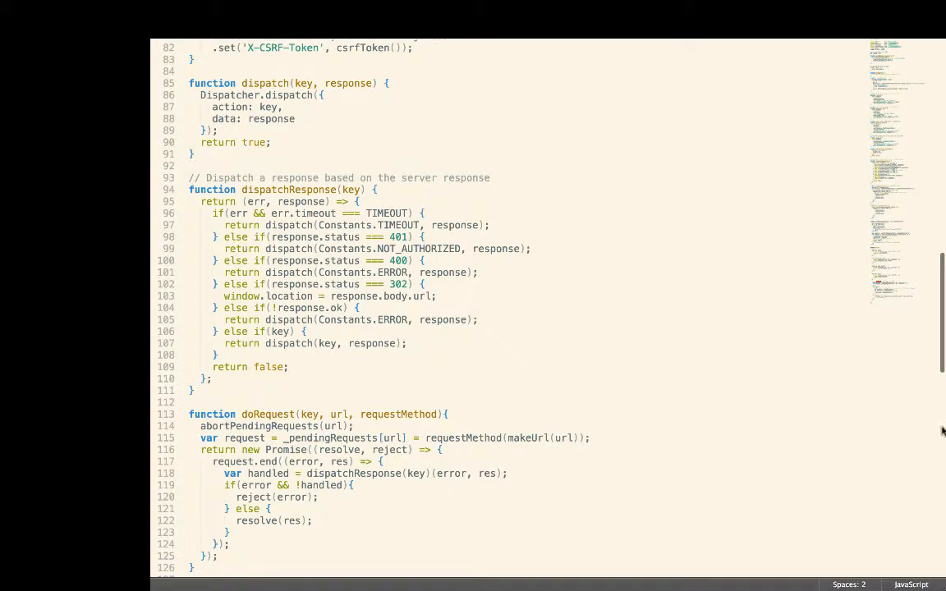
mouse_move(632, 329)
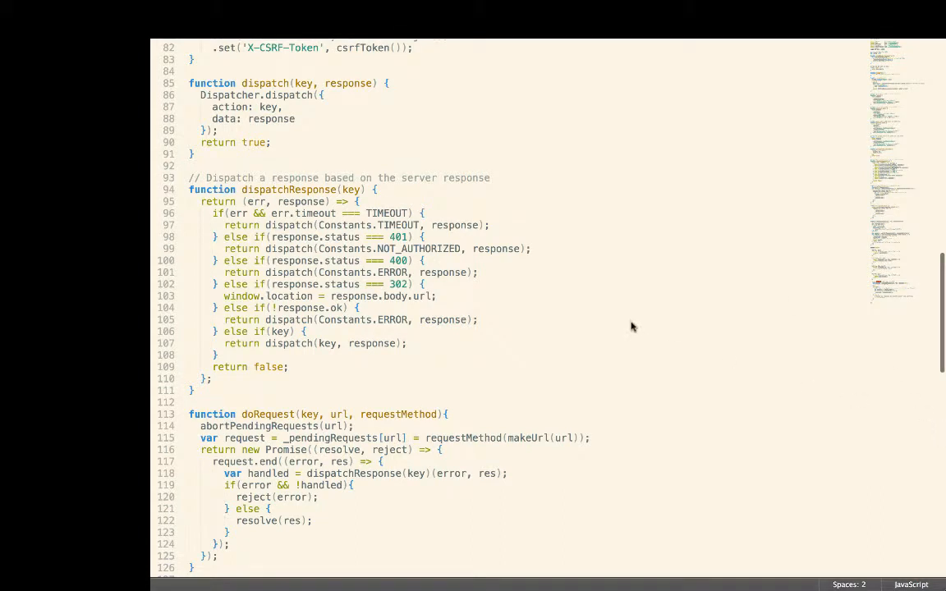
mouse_move(644, 333)
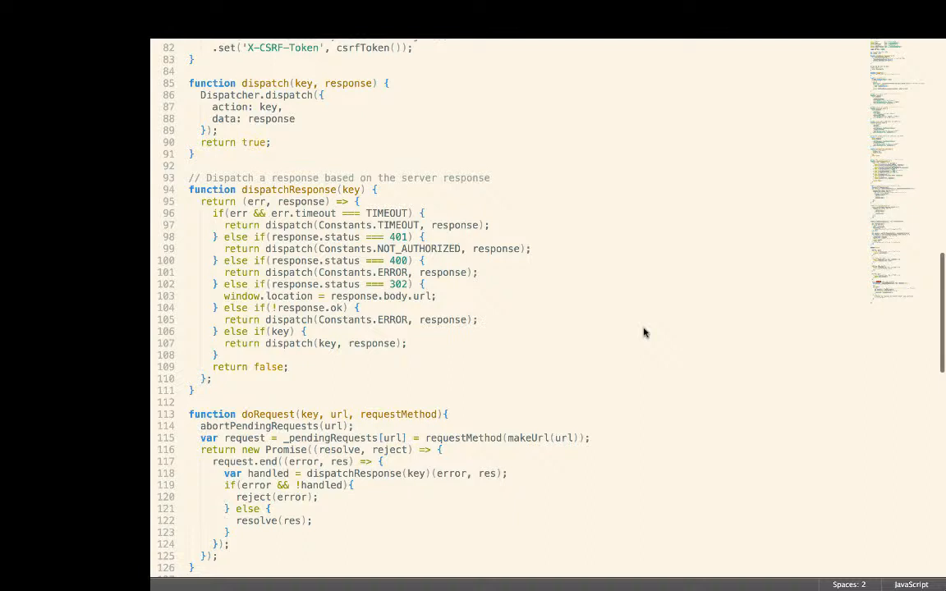
mouse_move(407, 317)
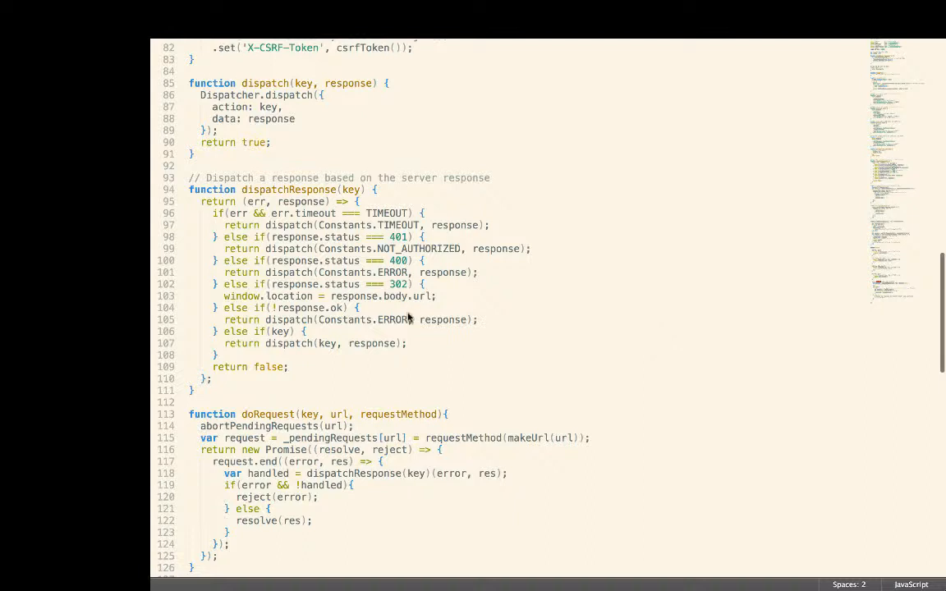
mouse_move(404, 309)
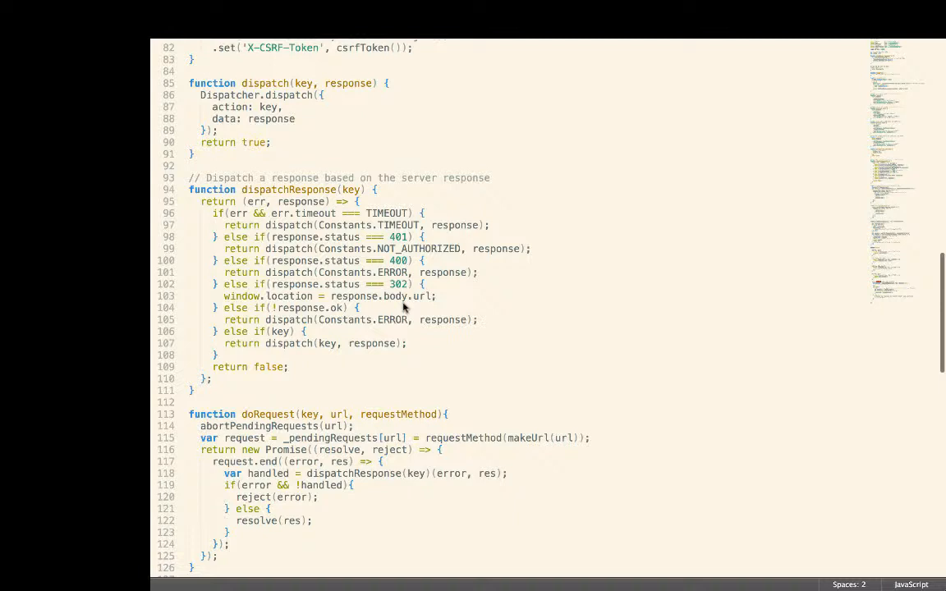
mouse_move(410, 302)
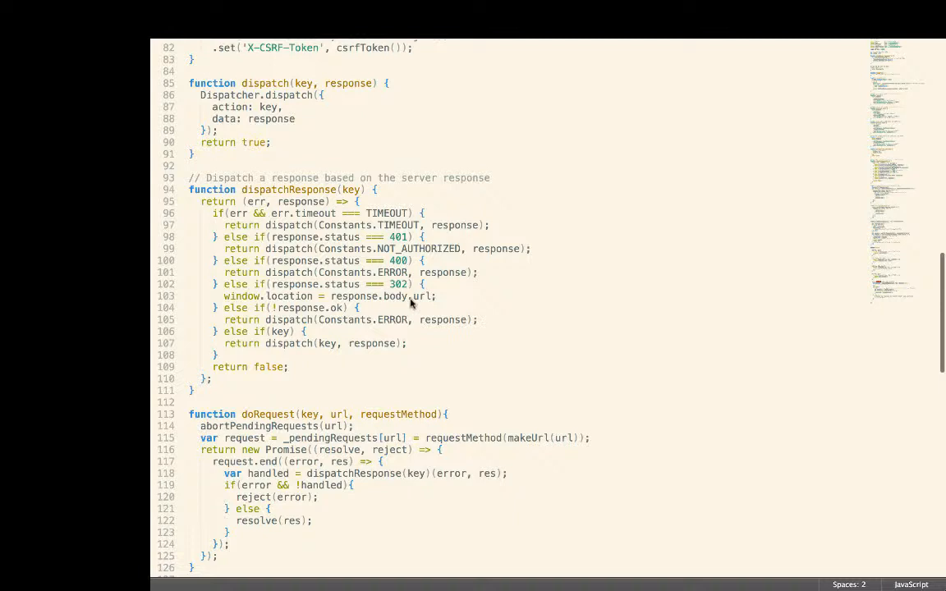
mouse_move(383, 392)
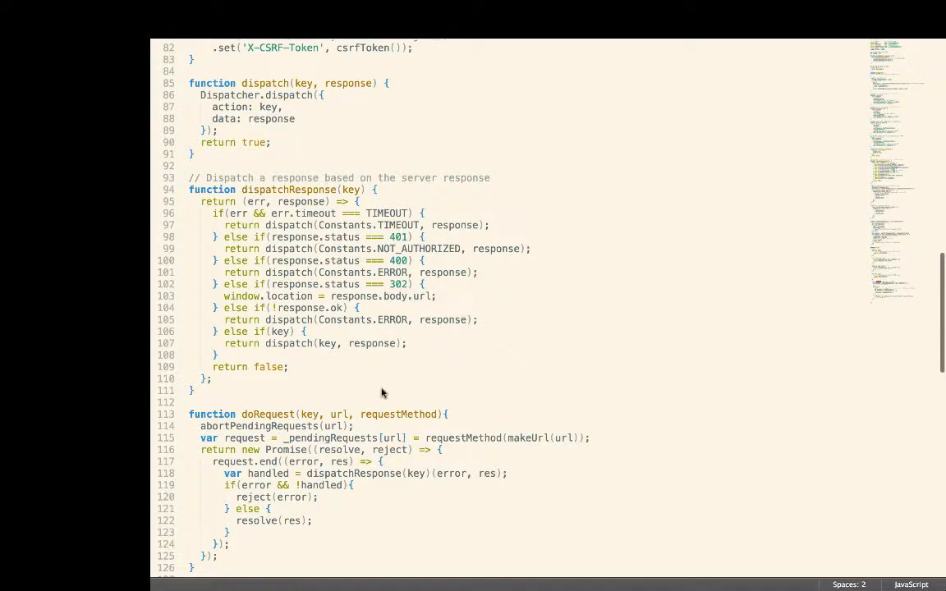
mouse_move(410, 363)
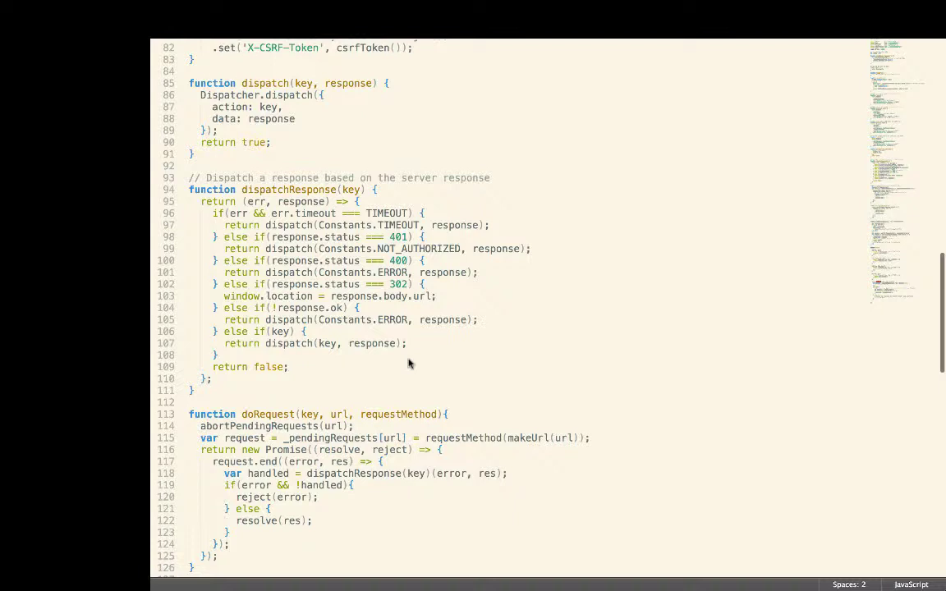
mouse_move(381, 374)
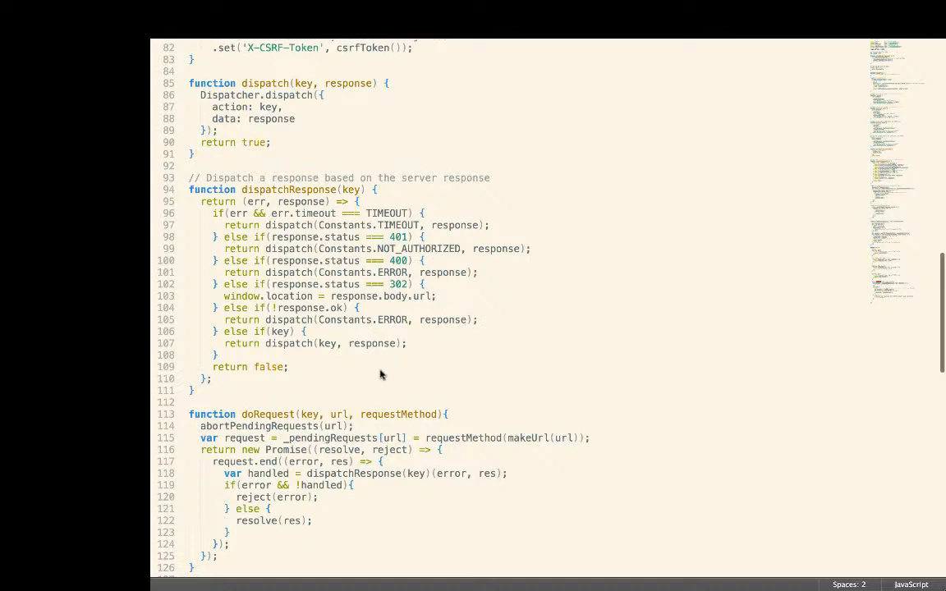
mouse_move(384, 371)
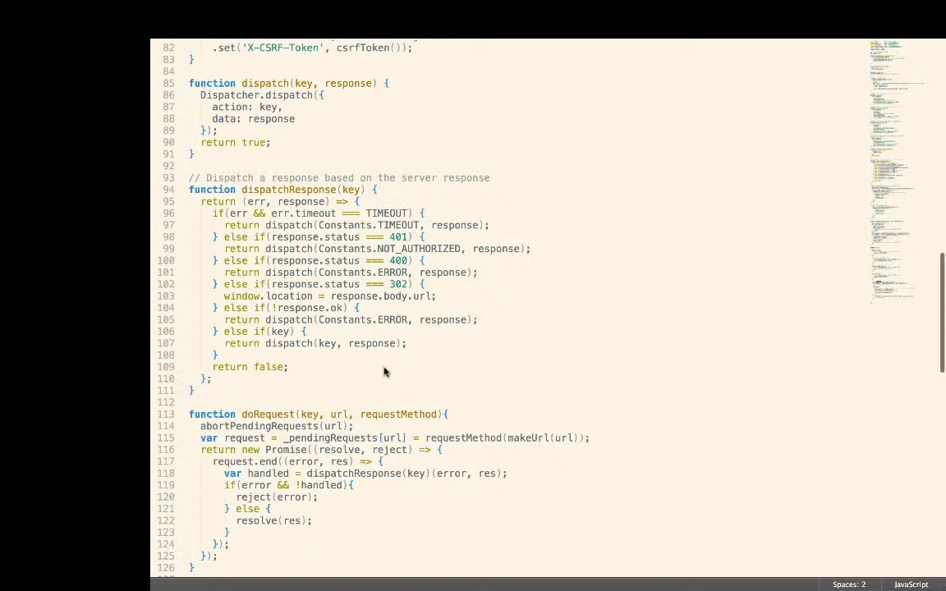
mouse_move(466, 411)
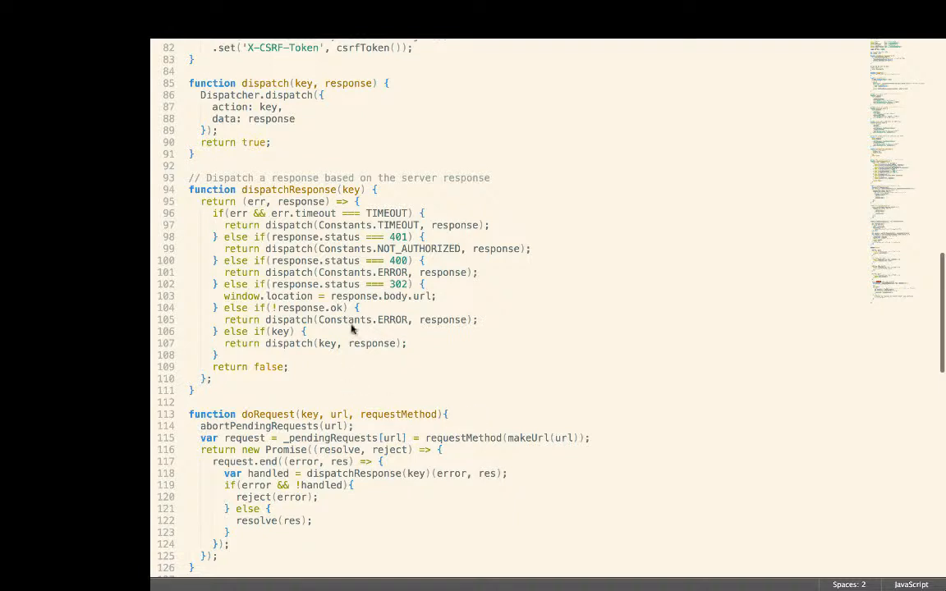
mouse_move(397, 402)
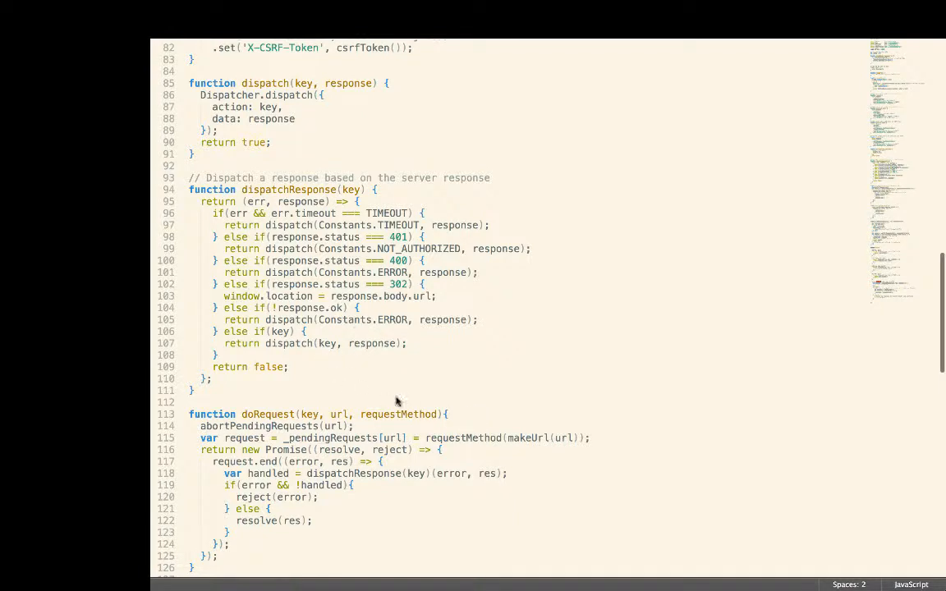
mouse_move(407, 384)
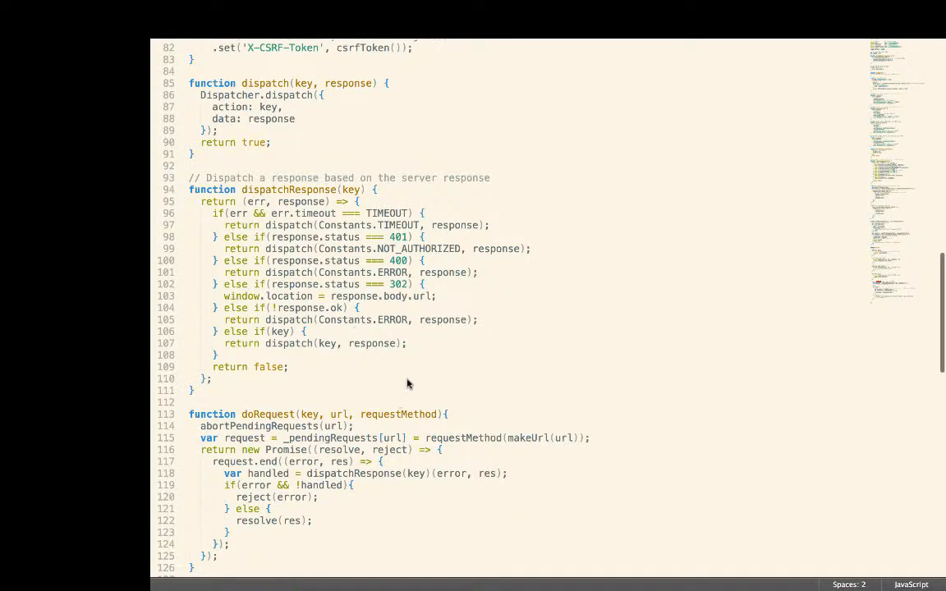
mouse_move(435, 371)
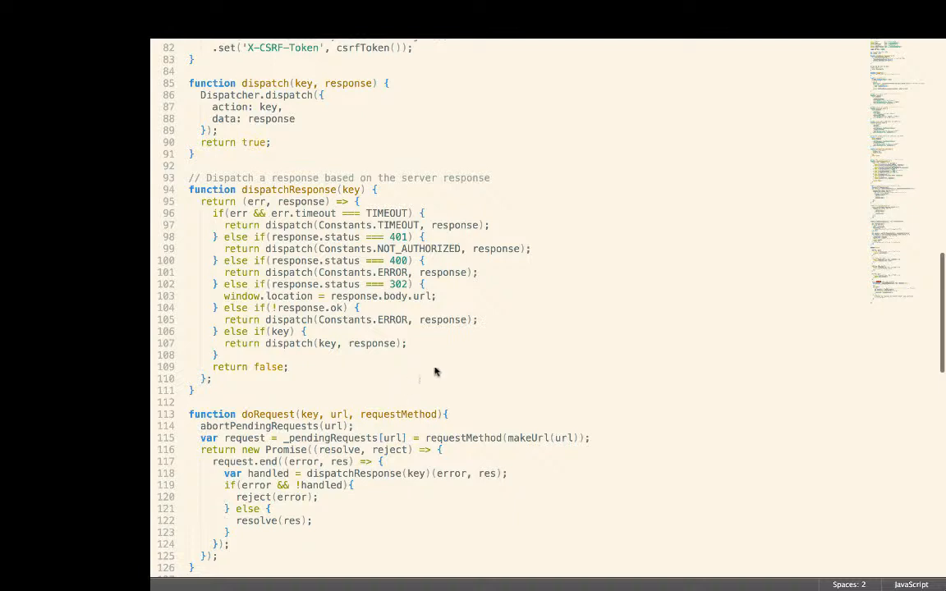
mouse_move(504, 391)
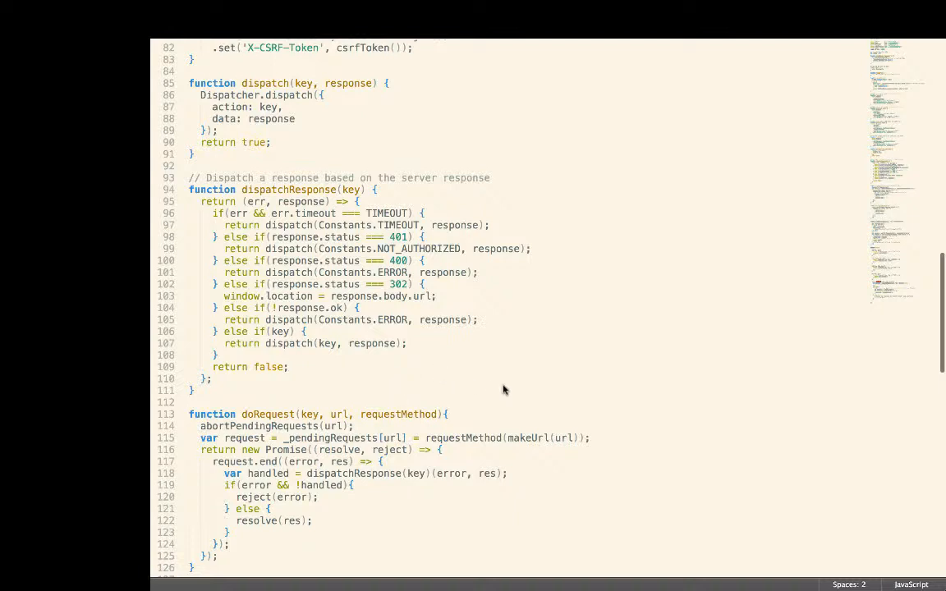
mouse_move(460, 407)
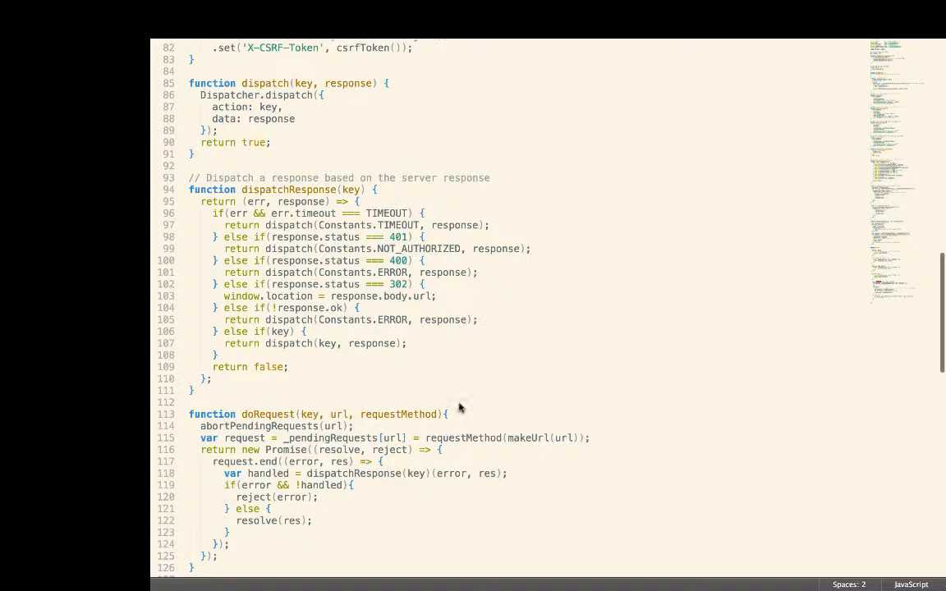
Step: Scroll API.js to the export default block and highlight the async keyword on cacheGet
scroll("down", 3)
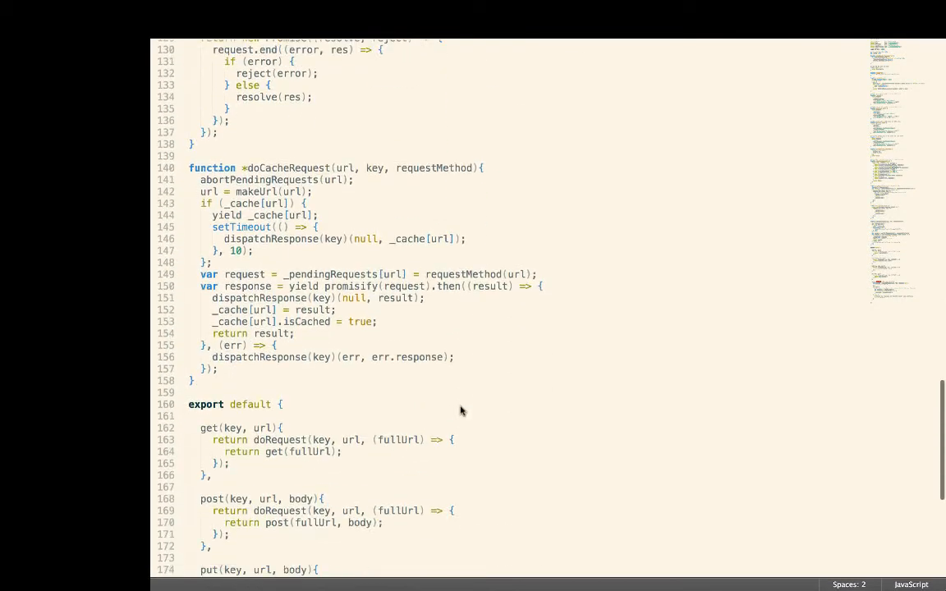
scroll("down", 3)
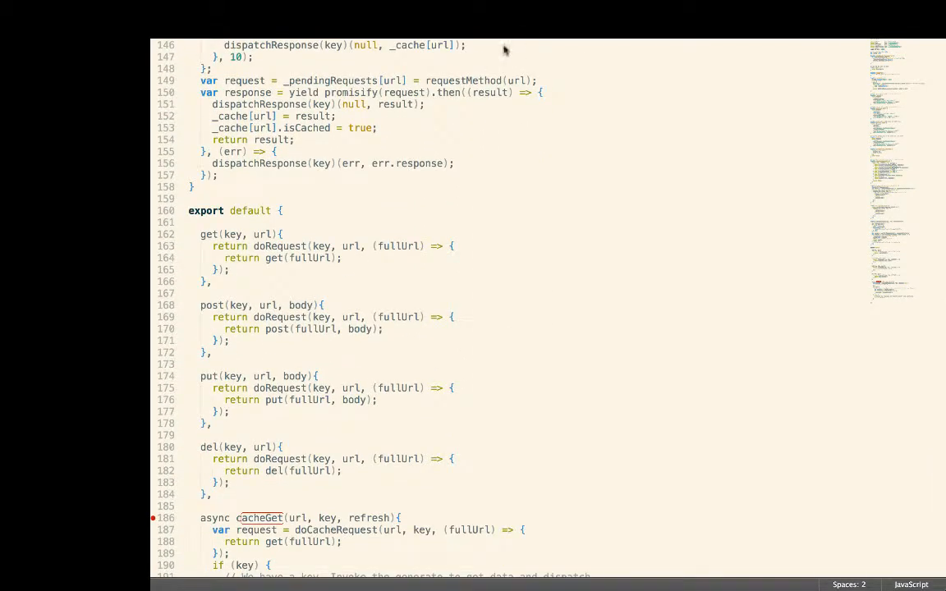
scroll("down", 3)
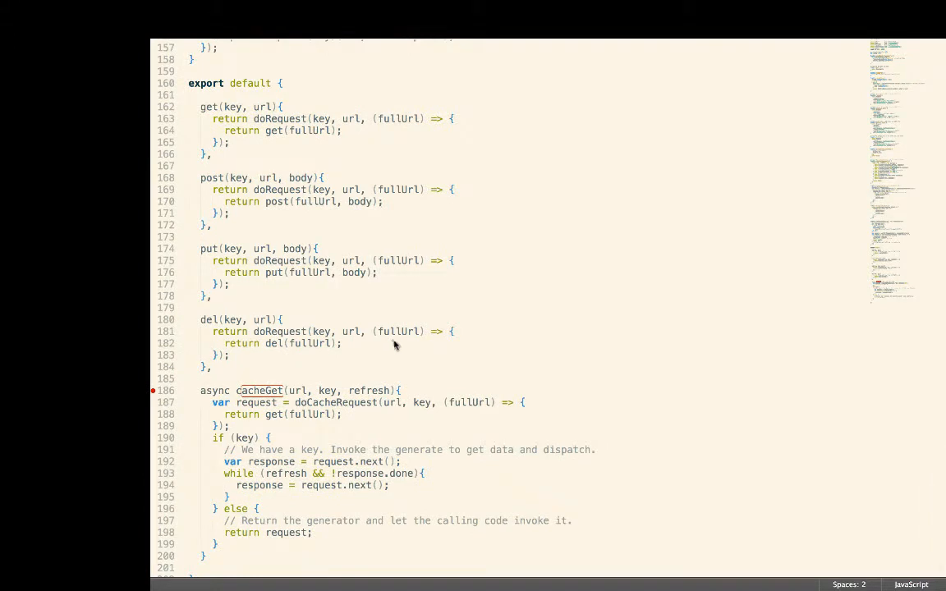
mouse_move(397, 345)
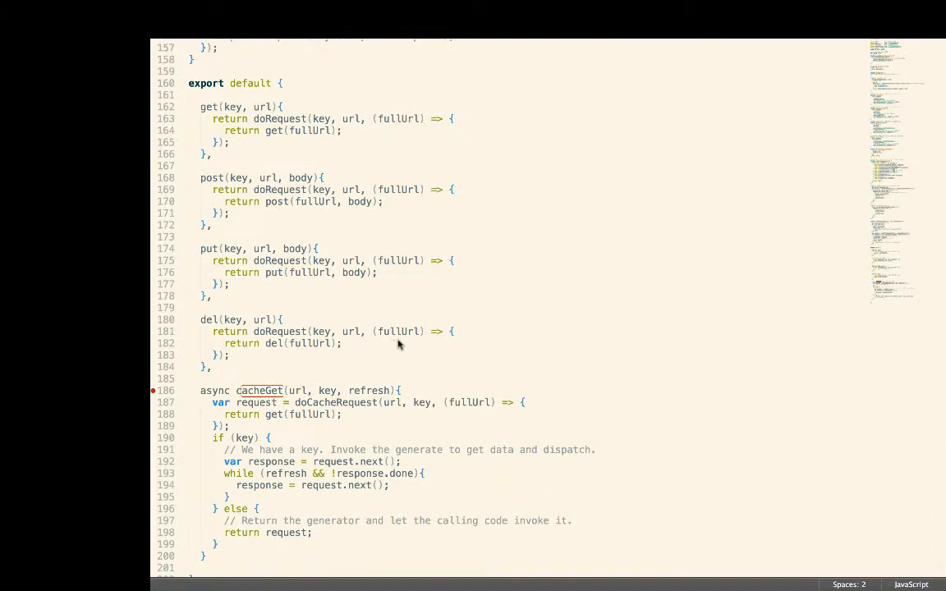
double_click(260, 391)
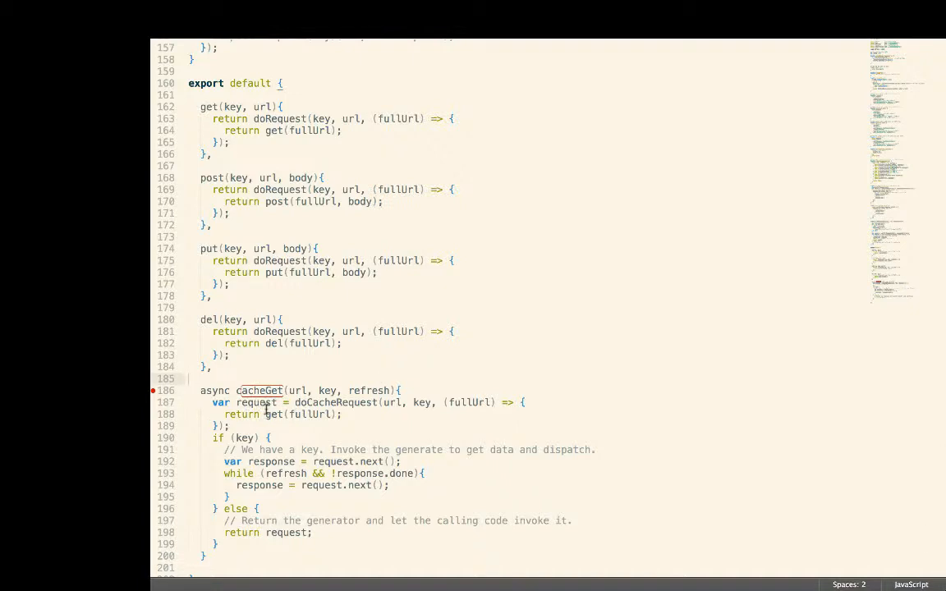
mouse_move(260, 376)
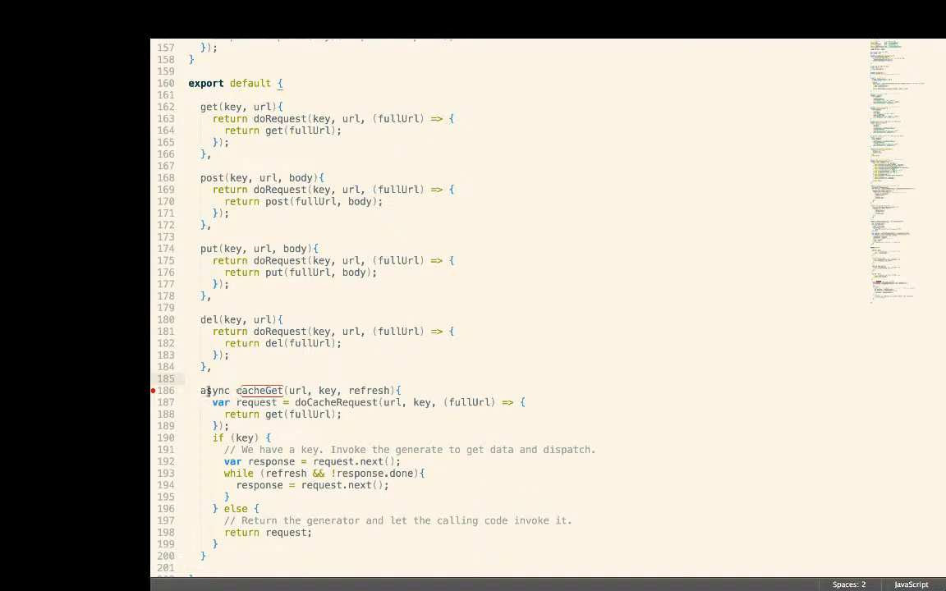
double_click(215, 391)
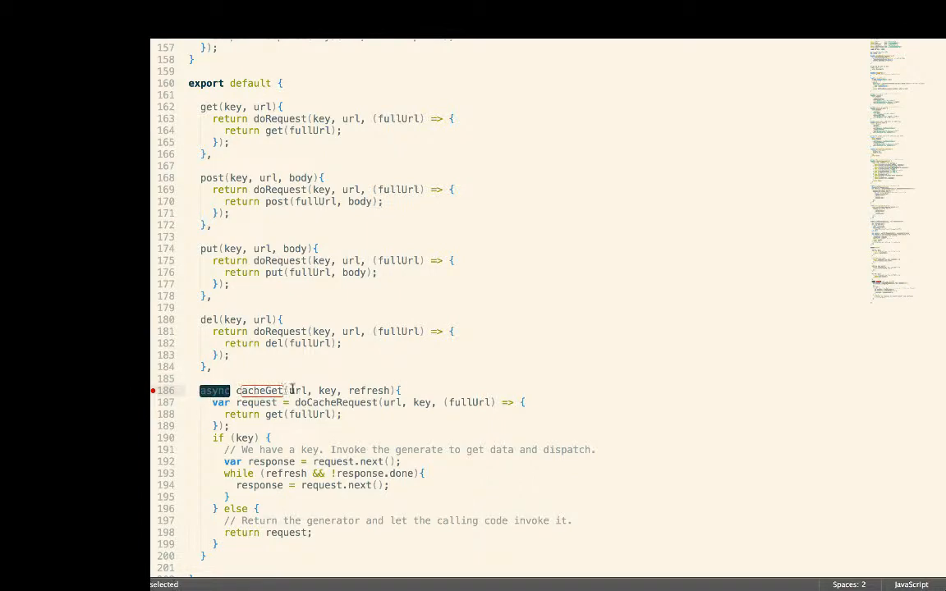
left_click(329, 391)
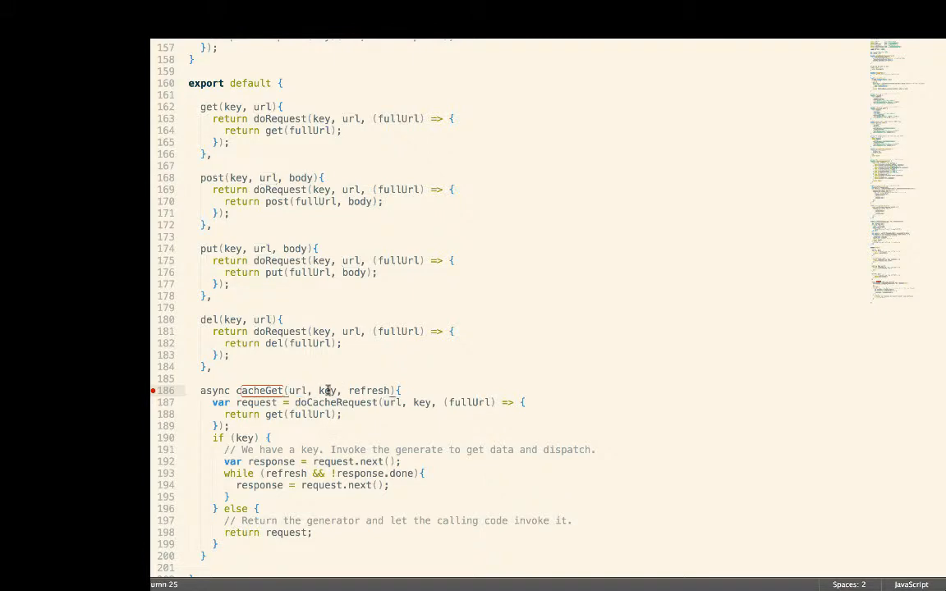
double_click(327, 391)
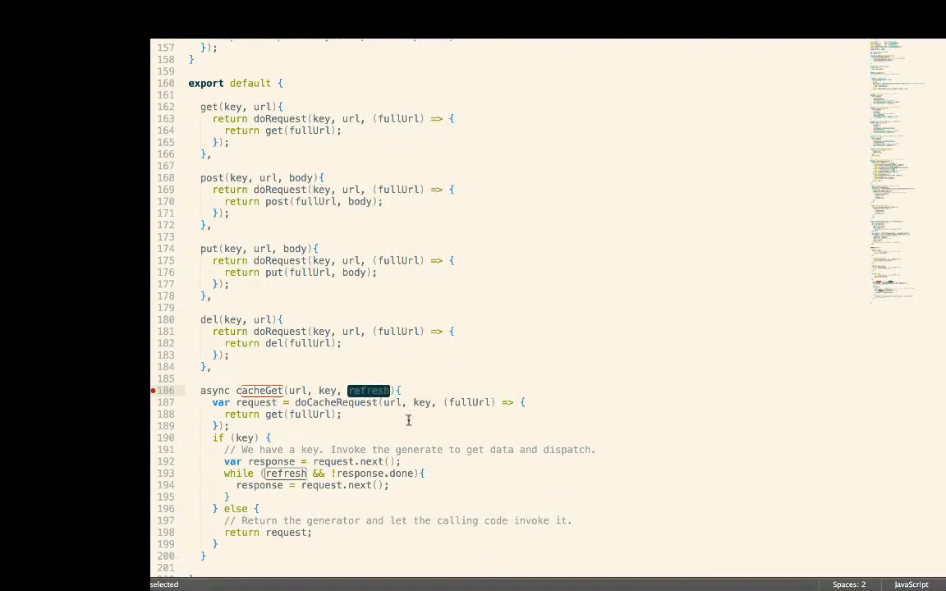
mouse_move(403, 424)
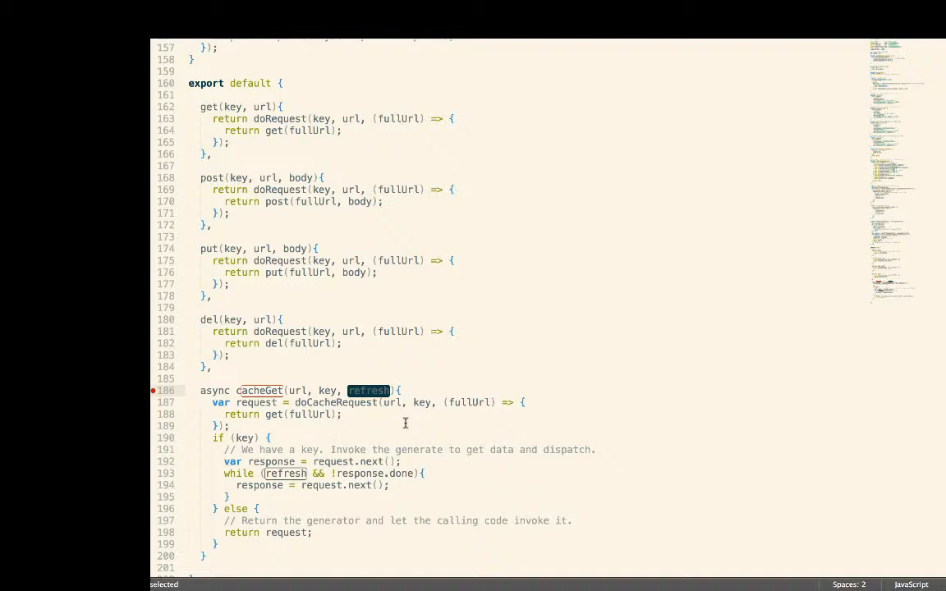
mouse_move(401, 420)
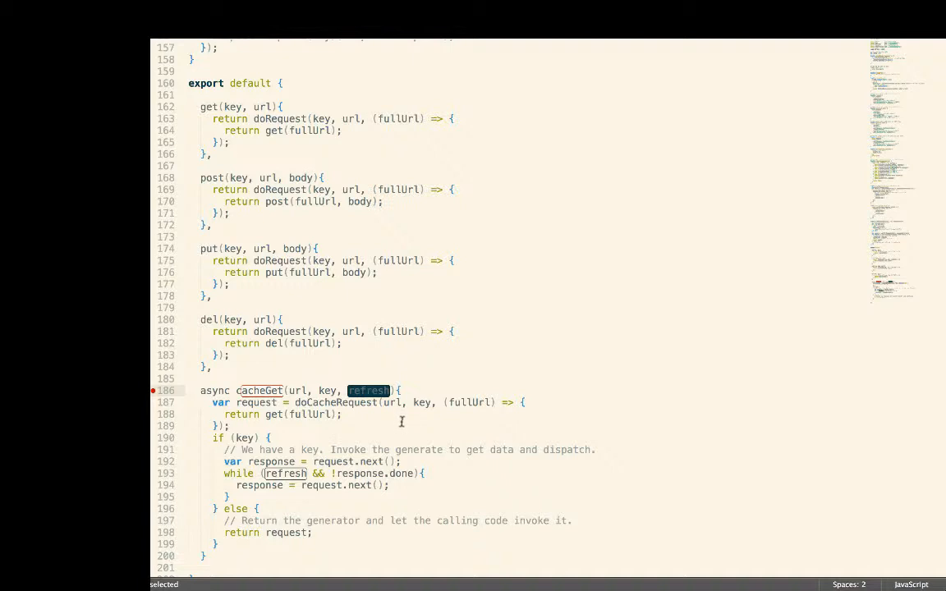
mouse_move(386, 427)
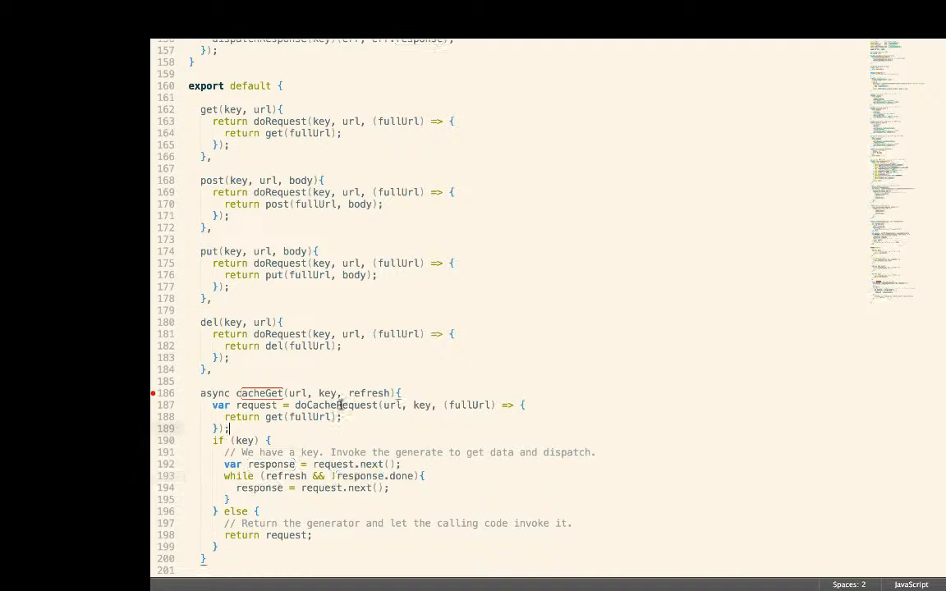
scroll("up", 3)
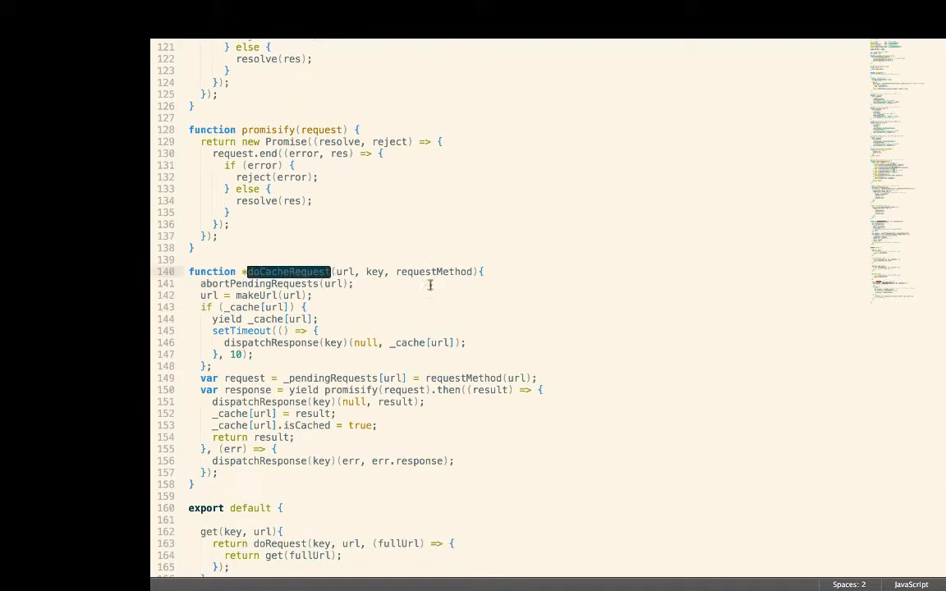
mouse_move(450, 307)
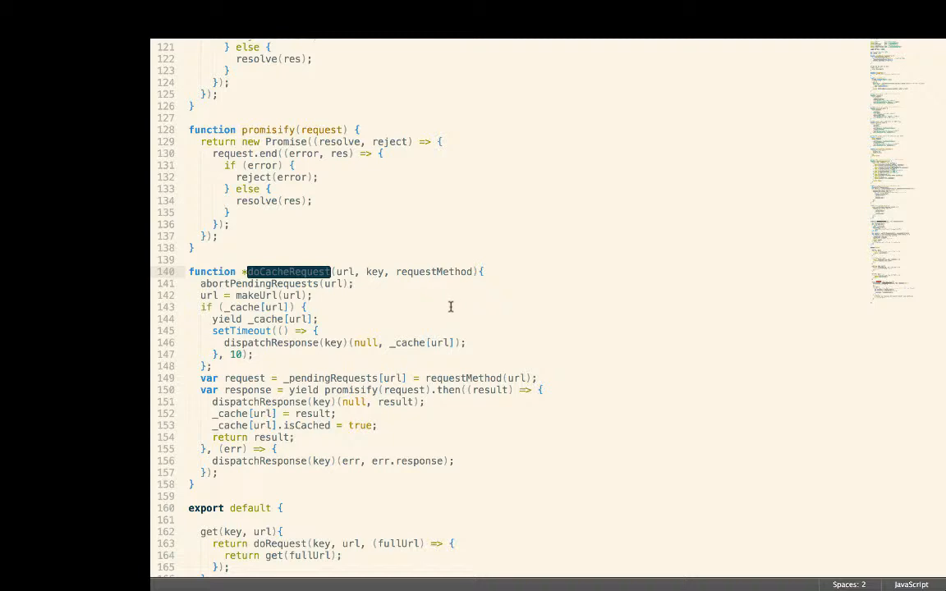
mouse_move(236, 330)
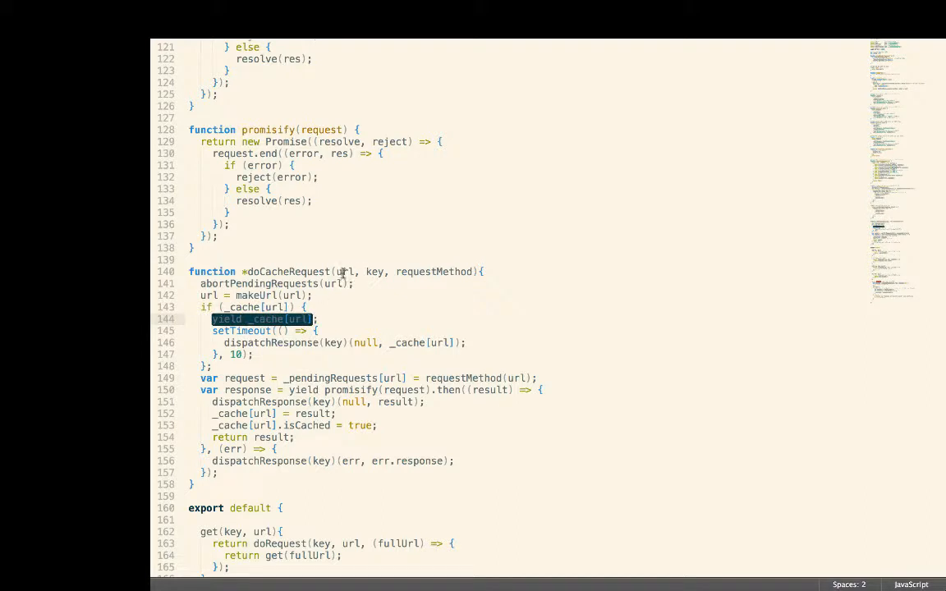
double_click(345, 272)
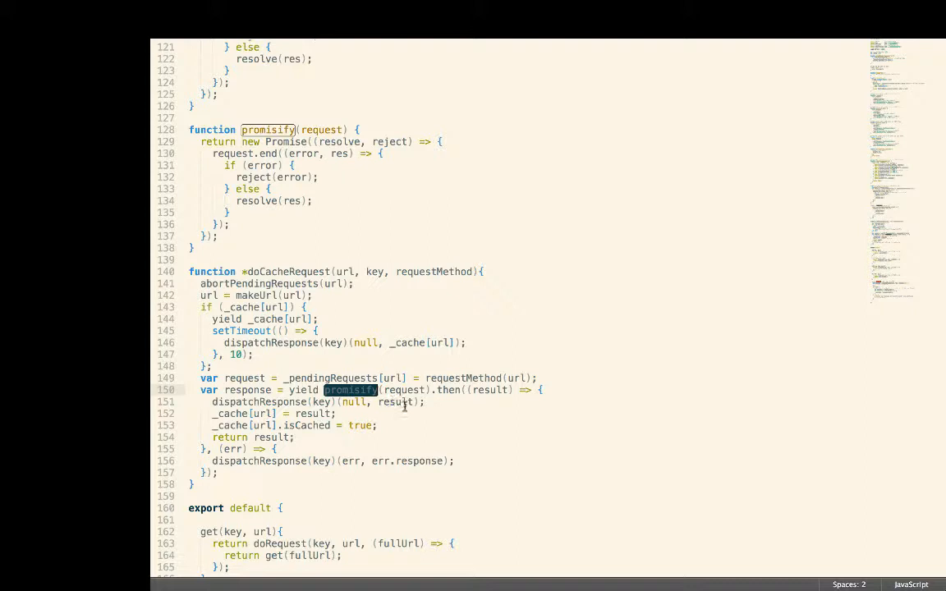
mouse_move(345, 426)
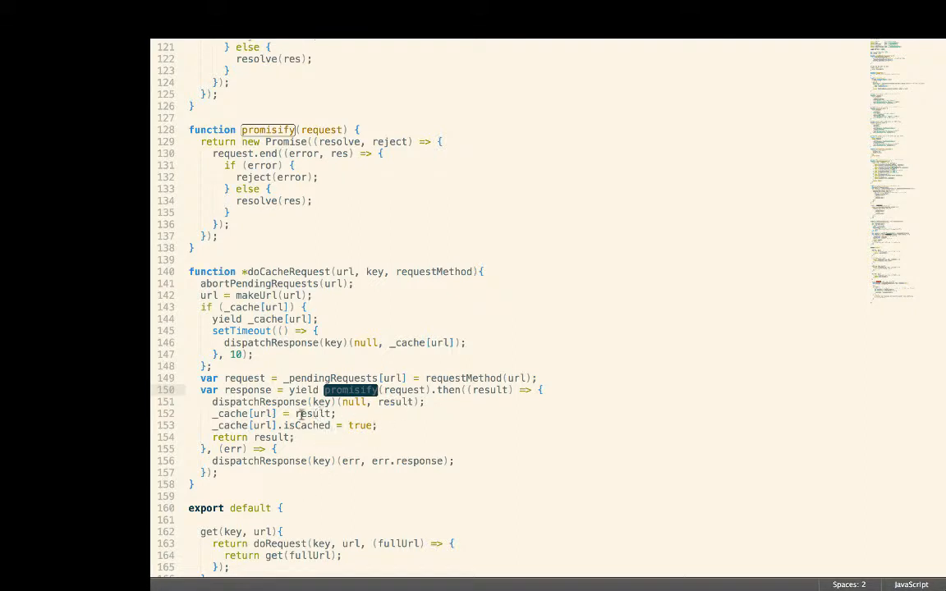
double_click(259, 401)
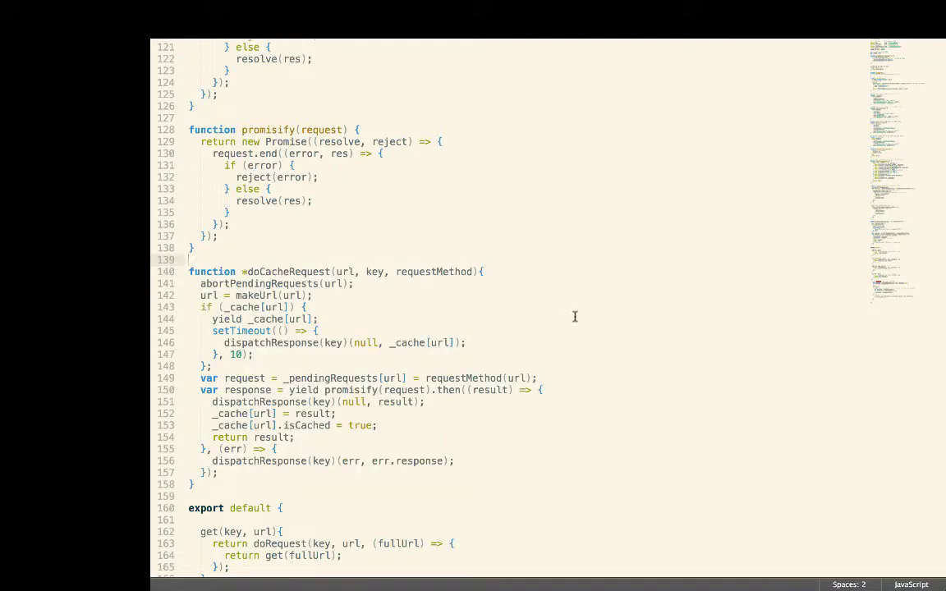
mouse_move(647, 347)
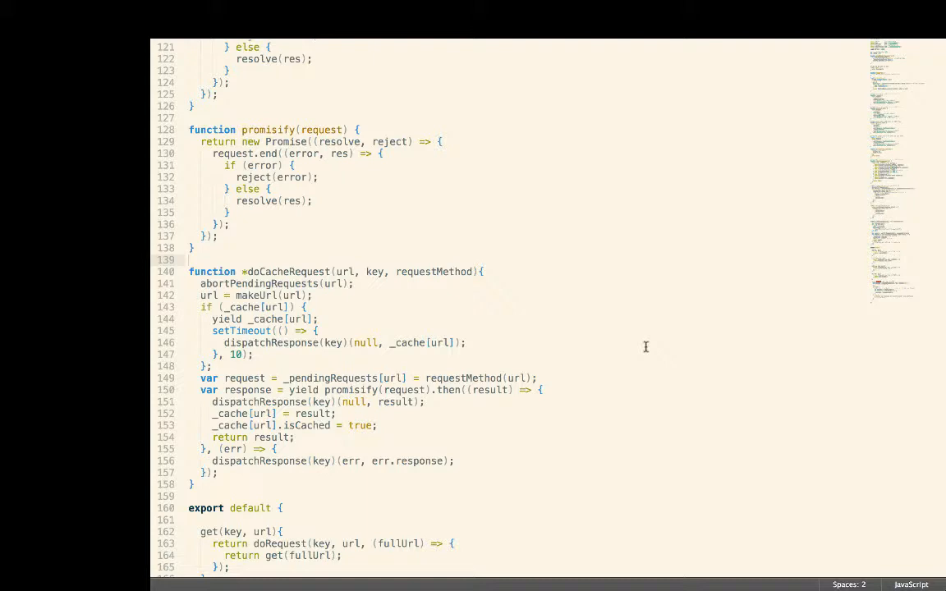
mouse_move(522, 345)
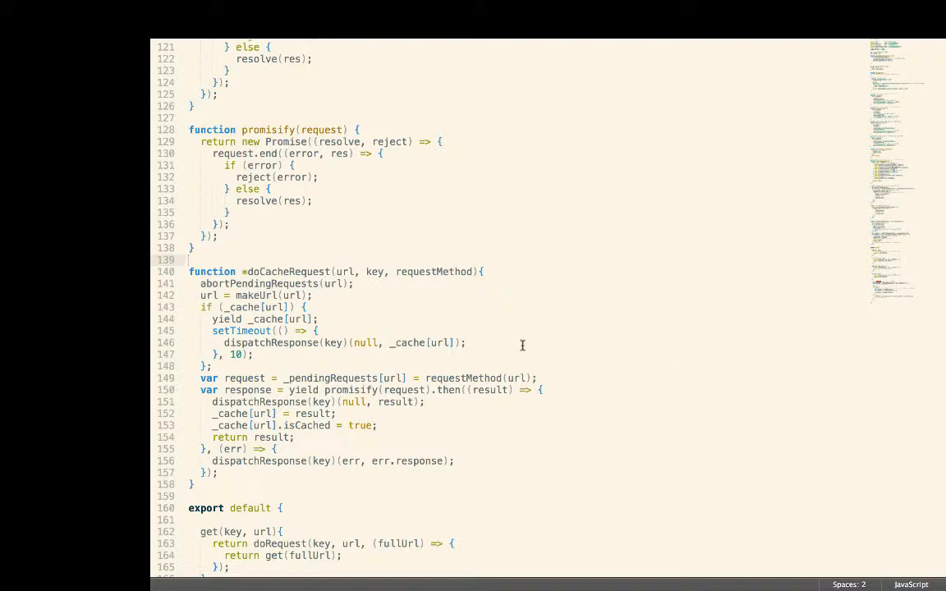
scroll("down", 3)
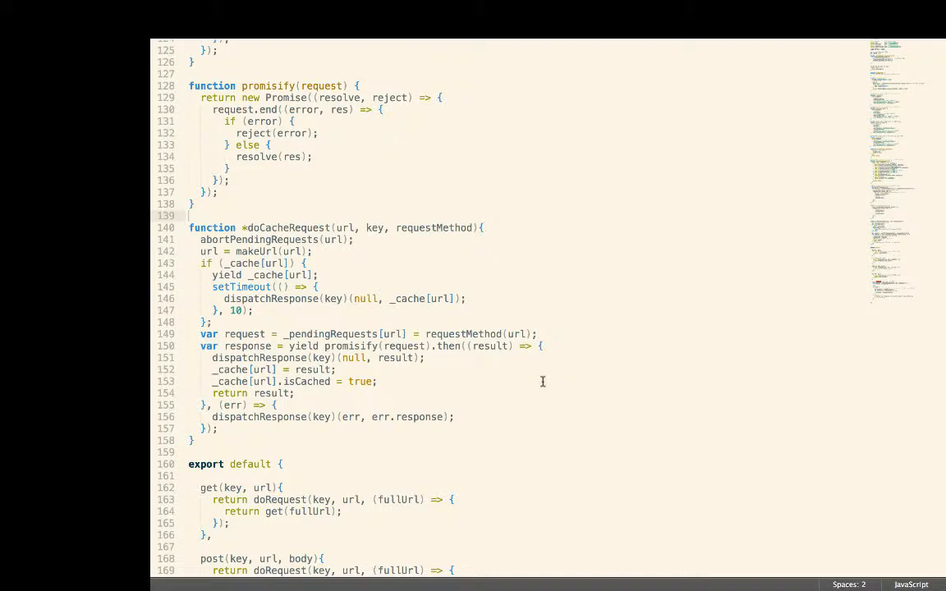
scroll("down", 3)
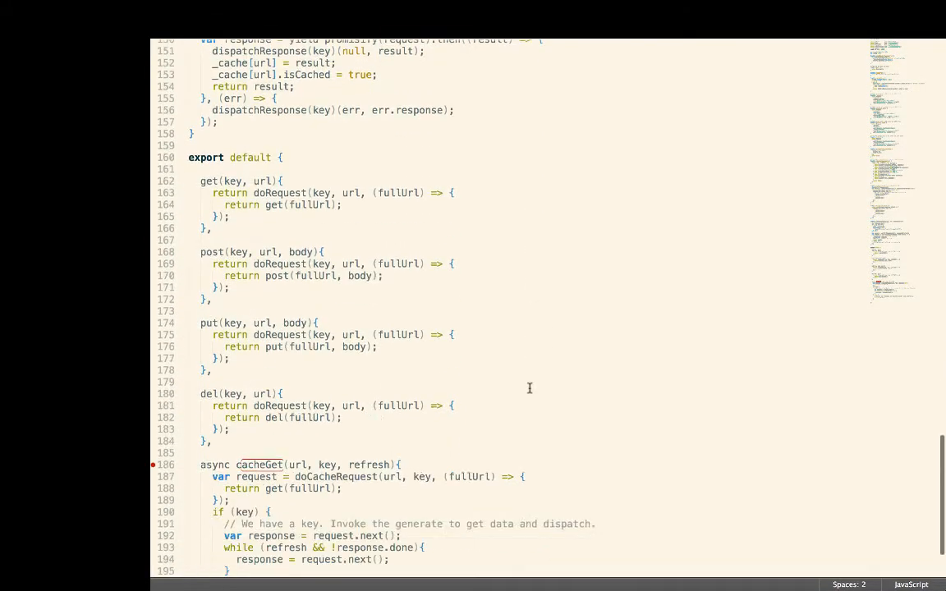
scroll("down", 3)
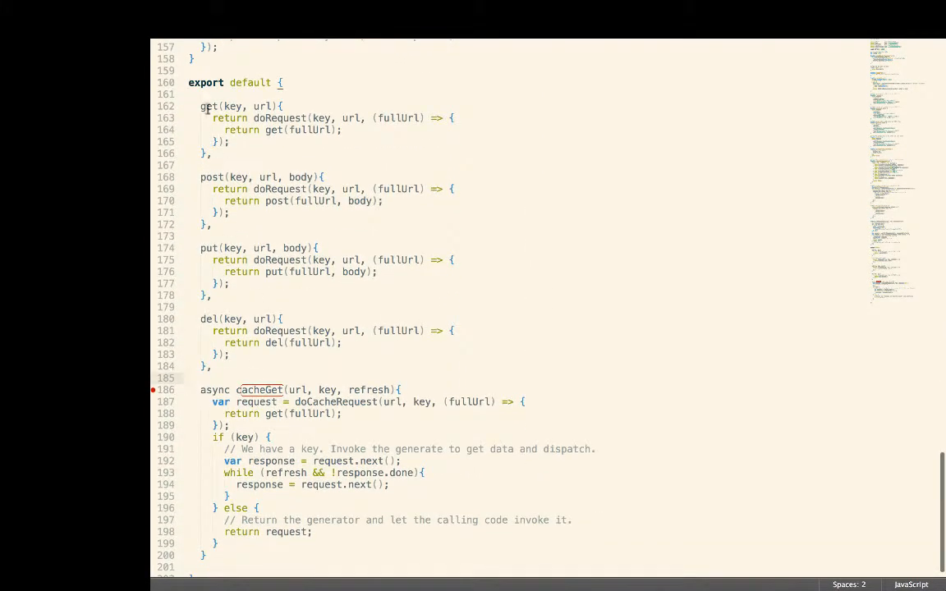
double_click(260, 389)
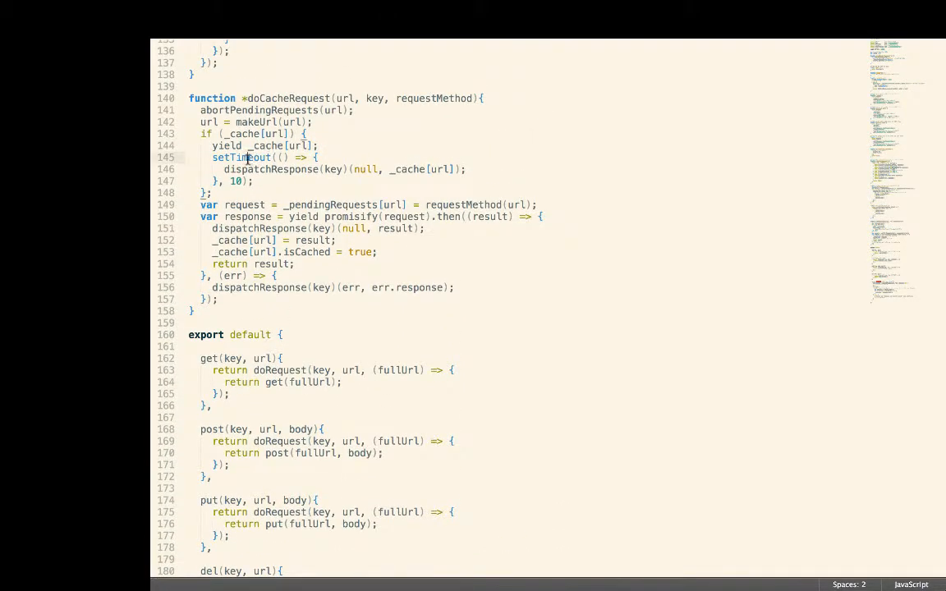
double_click(241, 158)
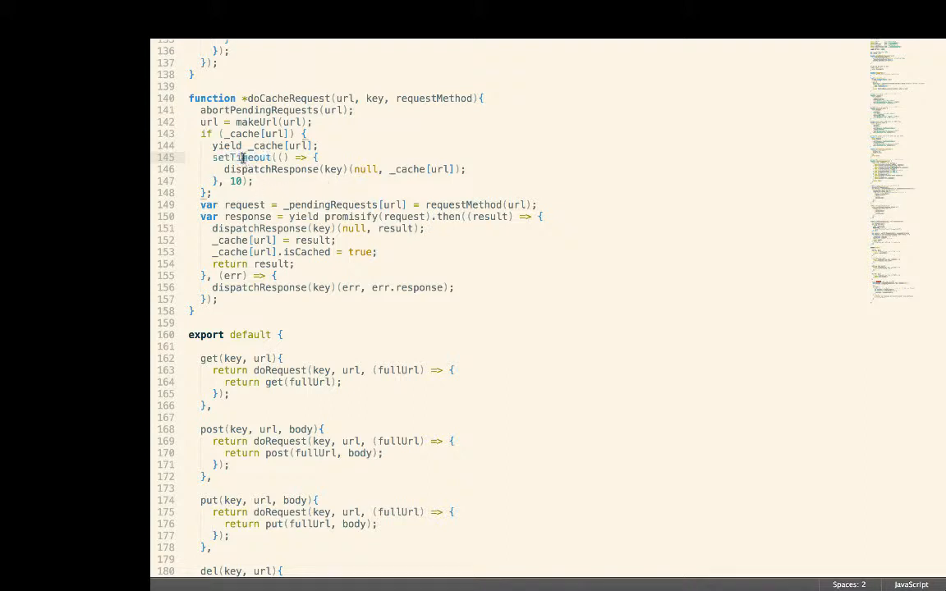
mouse_move(237, 181)
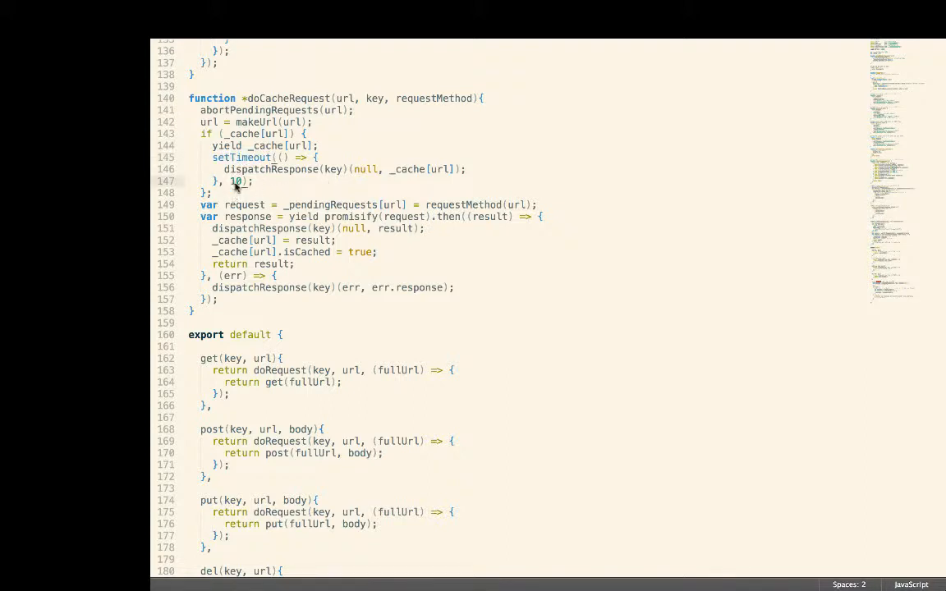
double_click(239, 157)
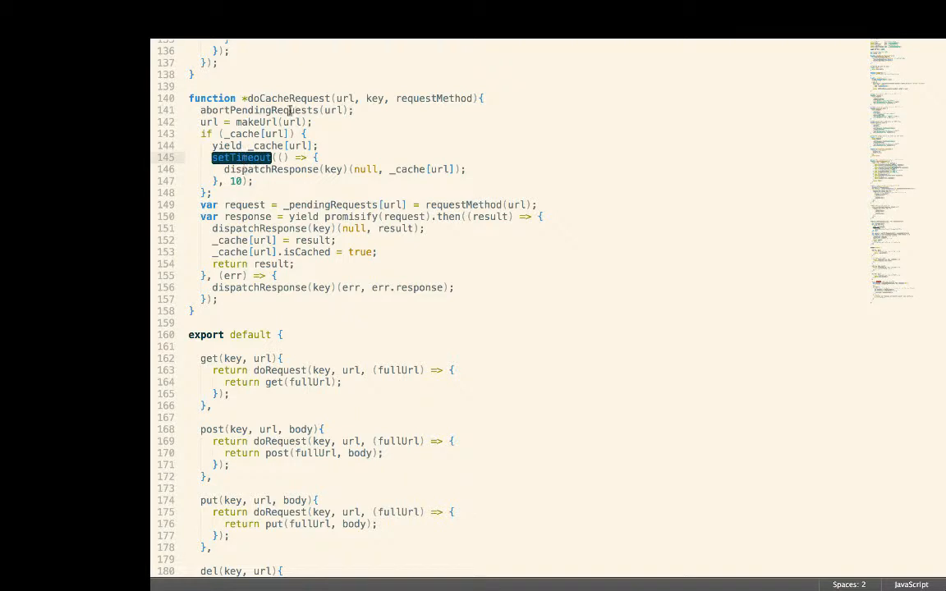
mouse_move(292, 99)
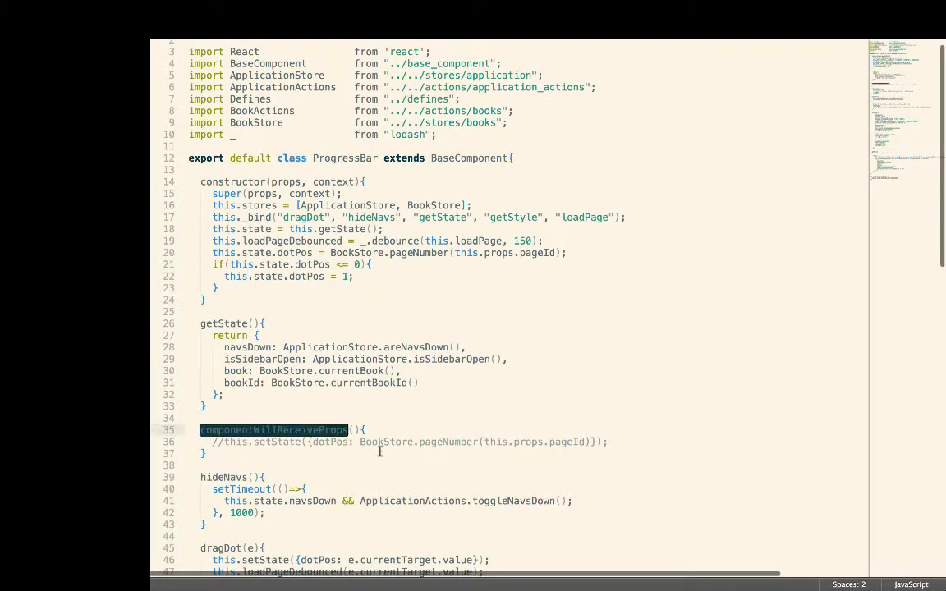
mouse_move(629, 49)
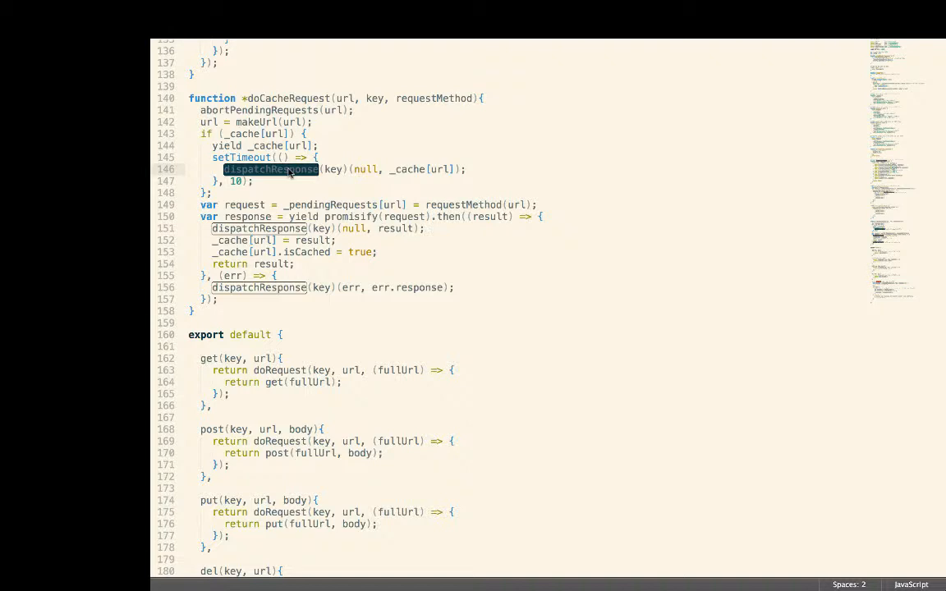
mouse_move(289, 200)
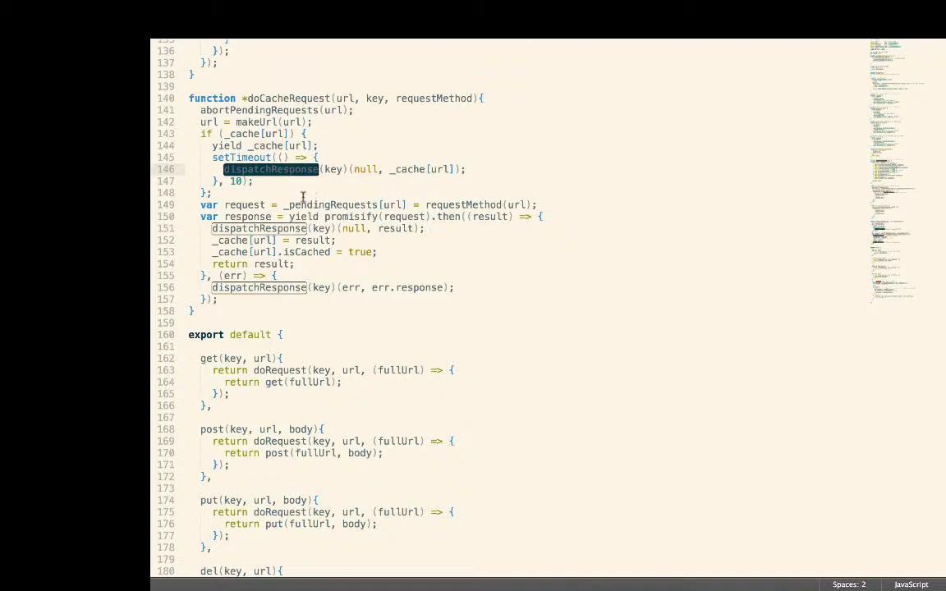
left_click(257, 181)
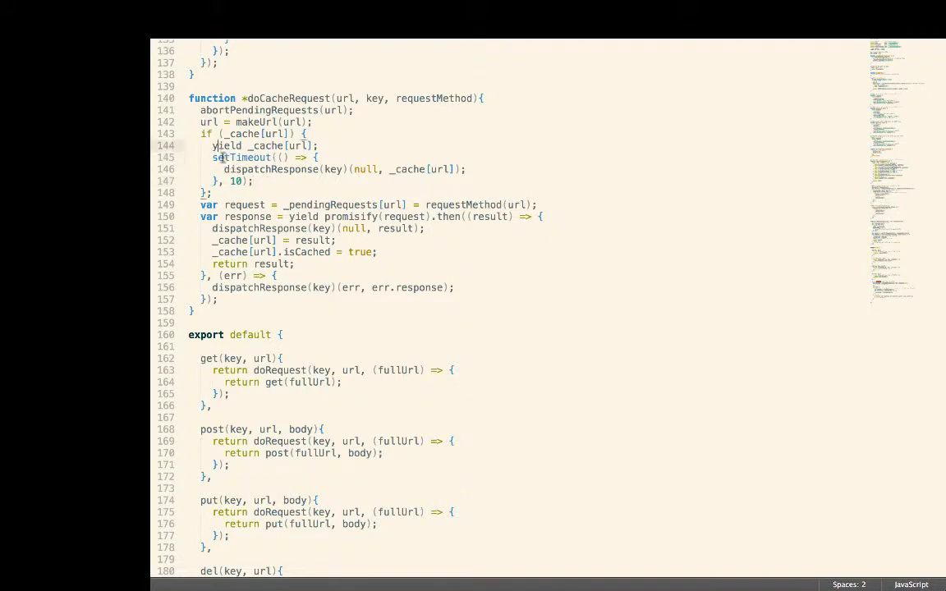
double_click(271, 169)
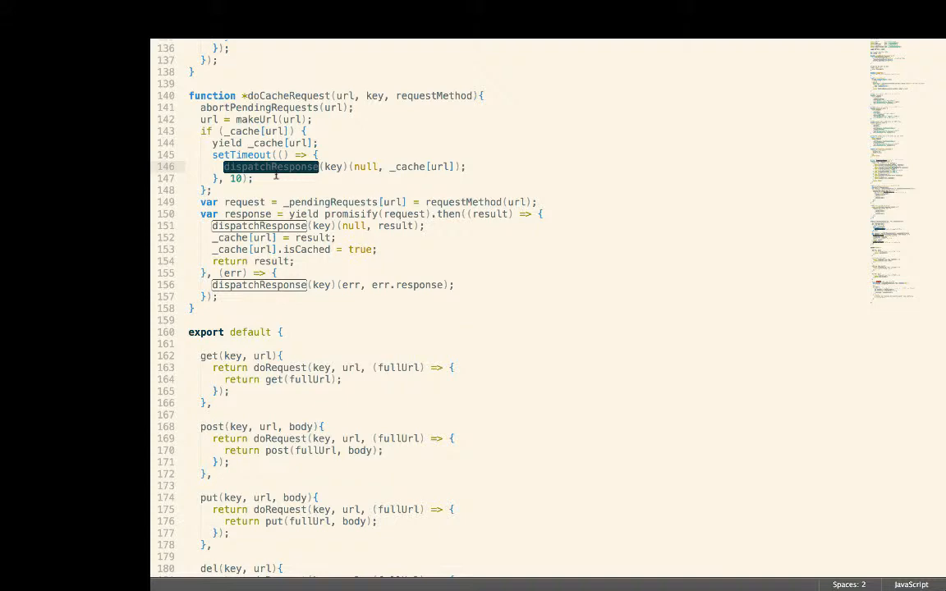
scroll("down", 3)
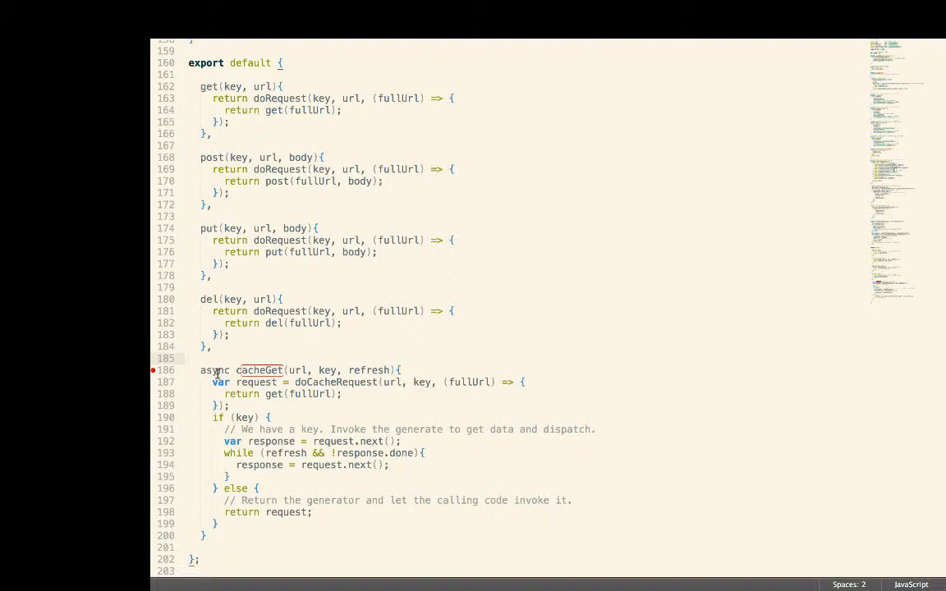
double_click(213, 371)
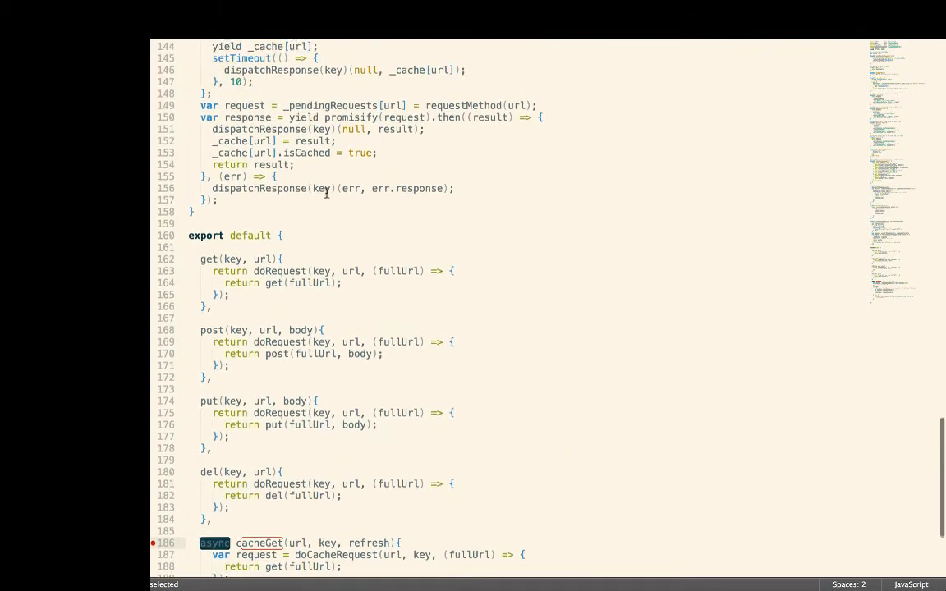
scroll("up", 3)
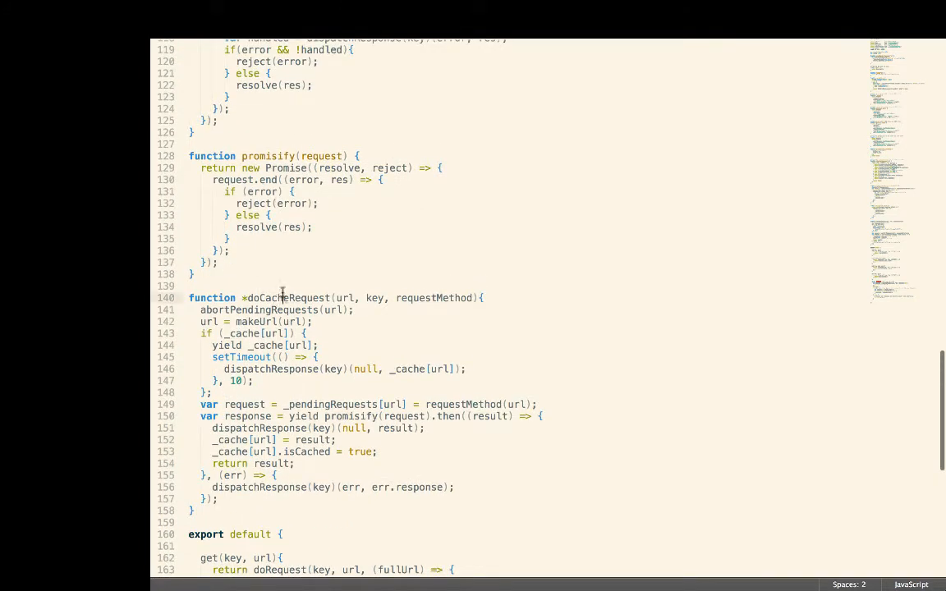
double_click(286, 298)
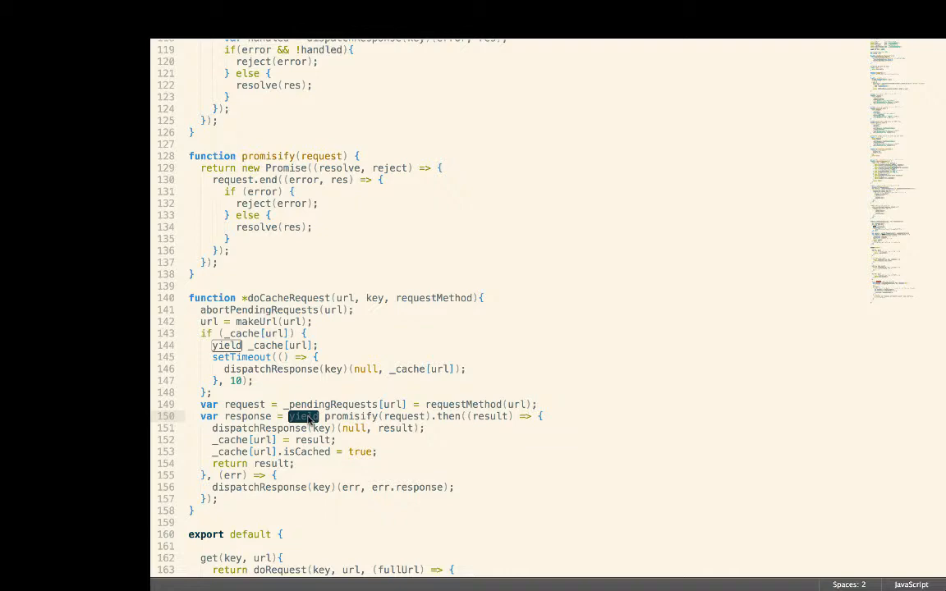
scroll("down", 3)
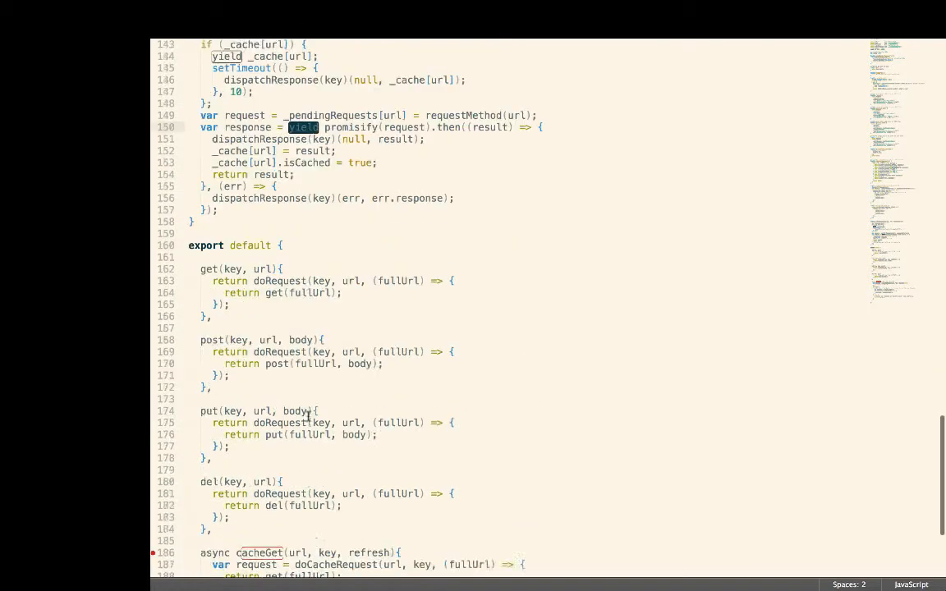
scroll("down", 3)
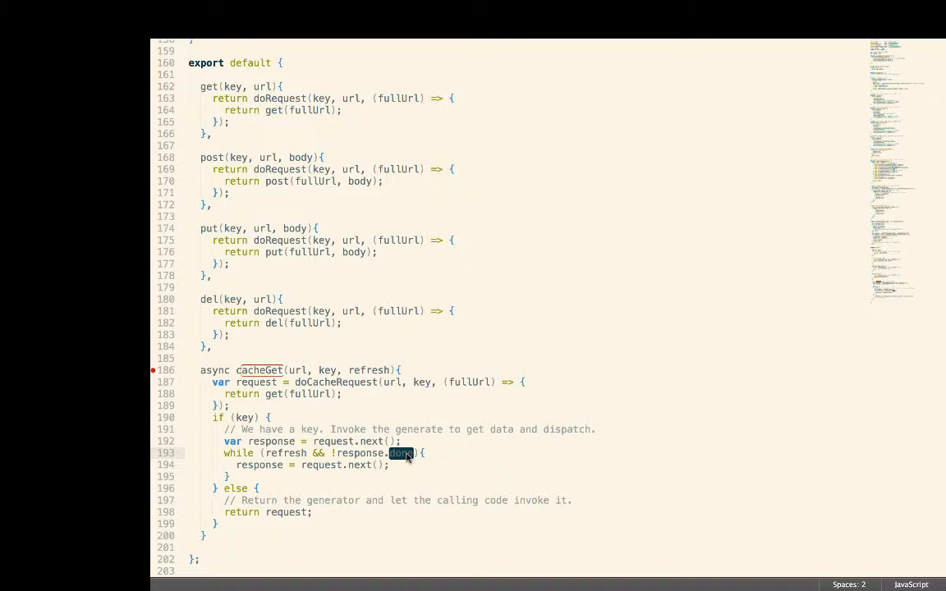
mouse_move(365, 465)
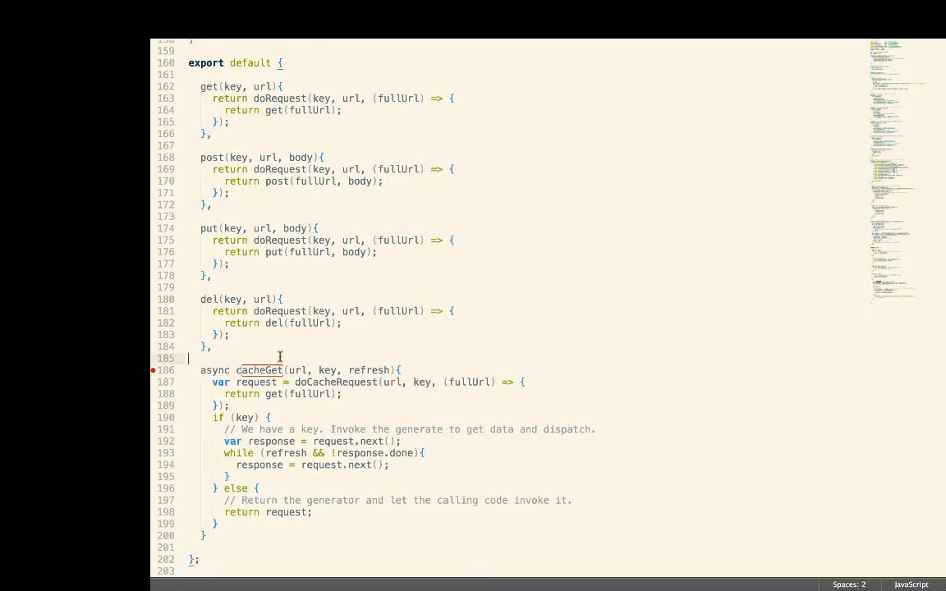
mouse_move(325, 374)
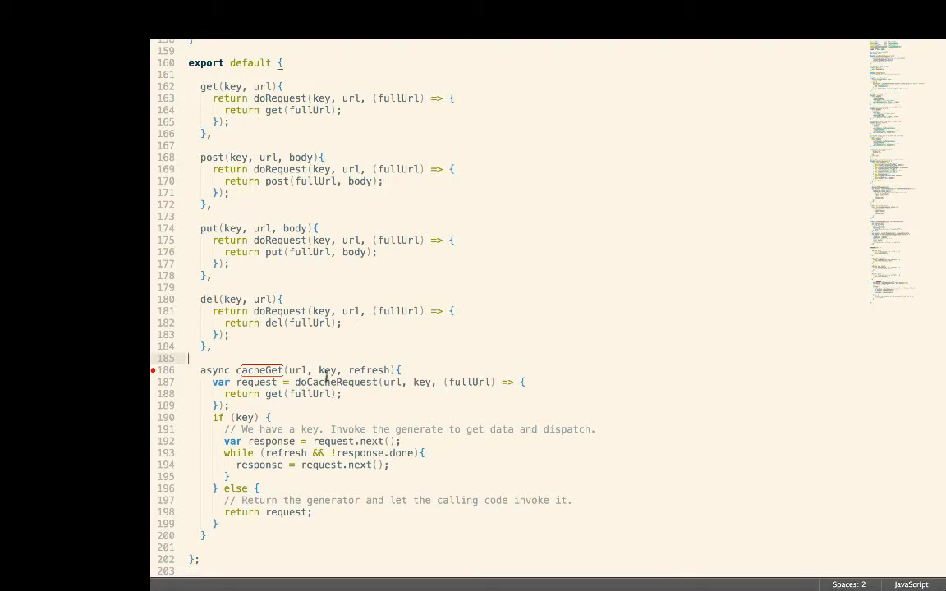
double_click(326, 371)
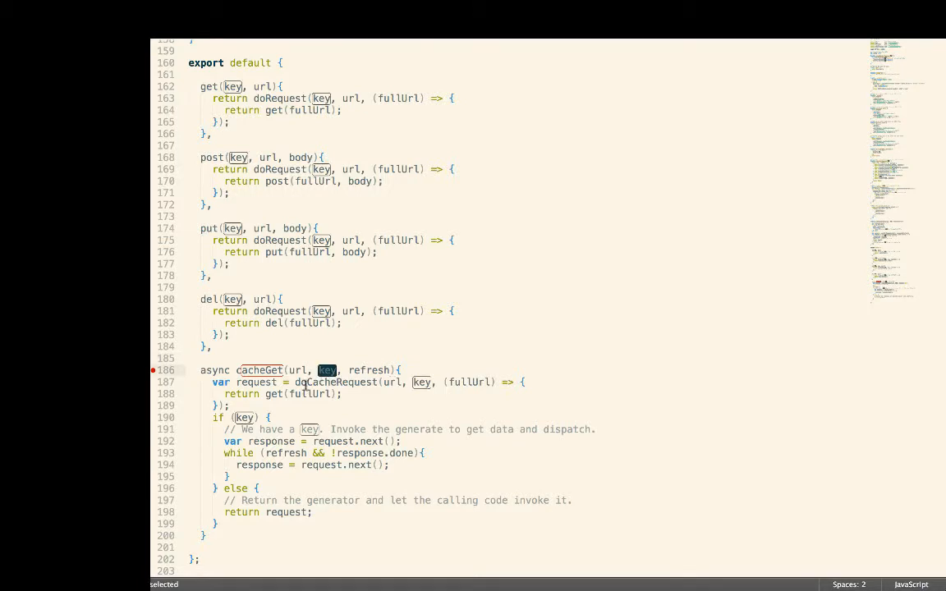
mouse_move(319, 381)
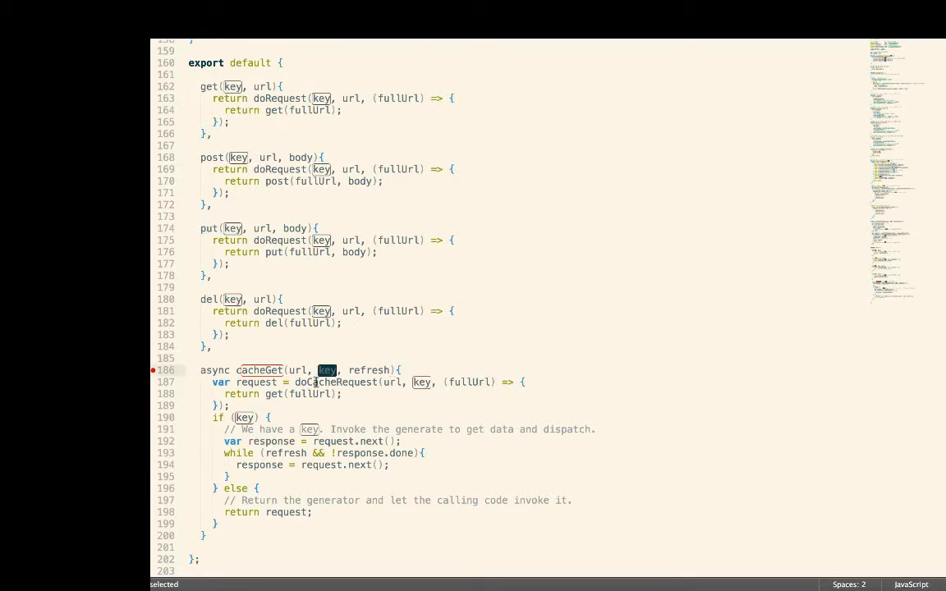